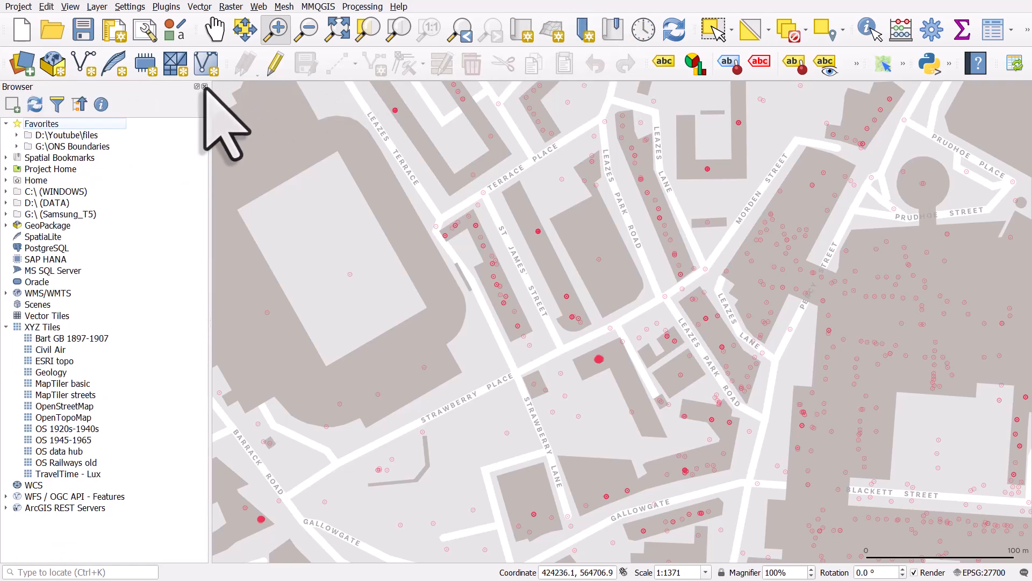
- Close the Browser panel so the street map fills the whole QGIS window
click(204, 86)
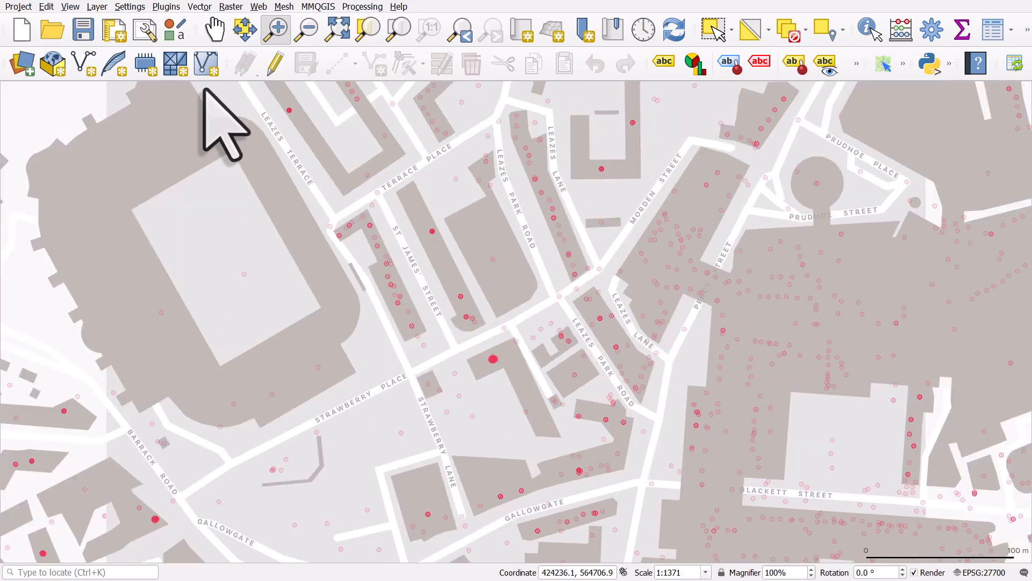
mouse_move(208, 197)
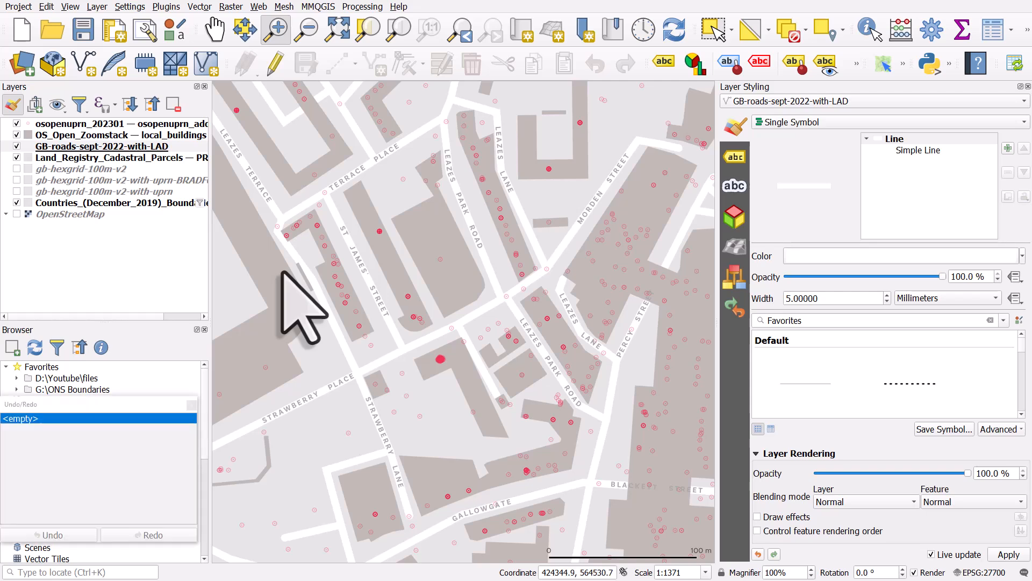
mouse_move(217, 391)
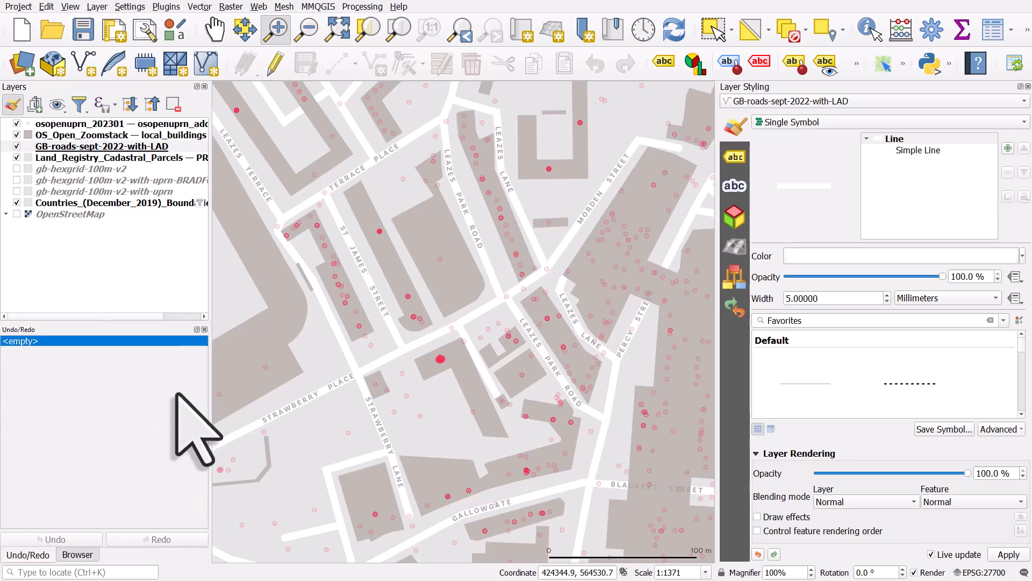
mouse_move(230, 369)
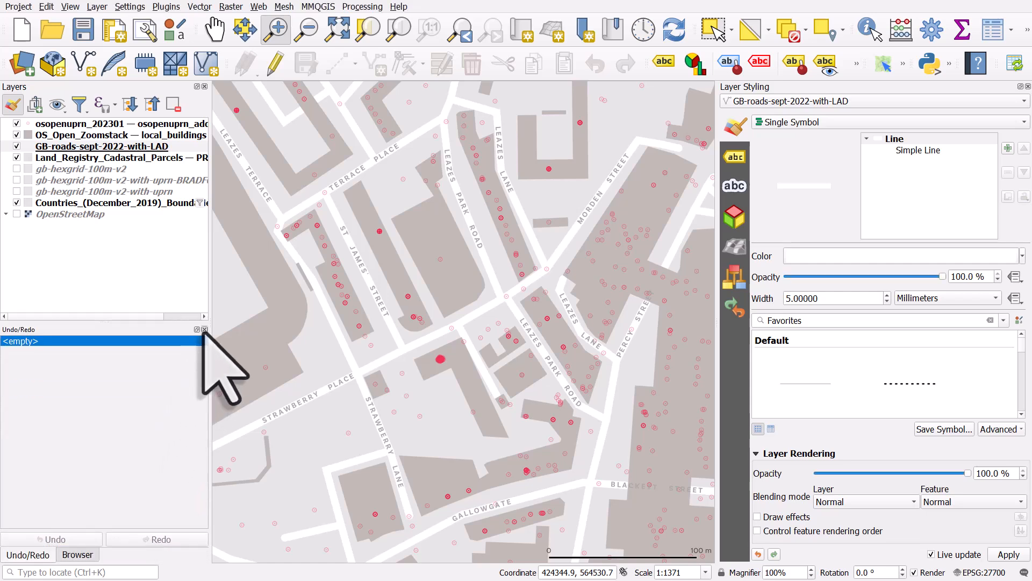